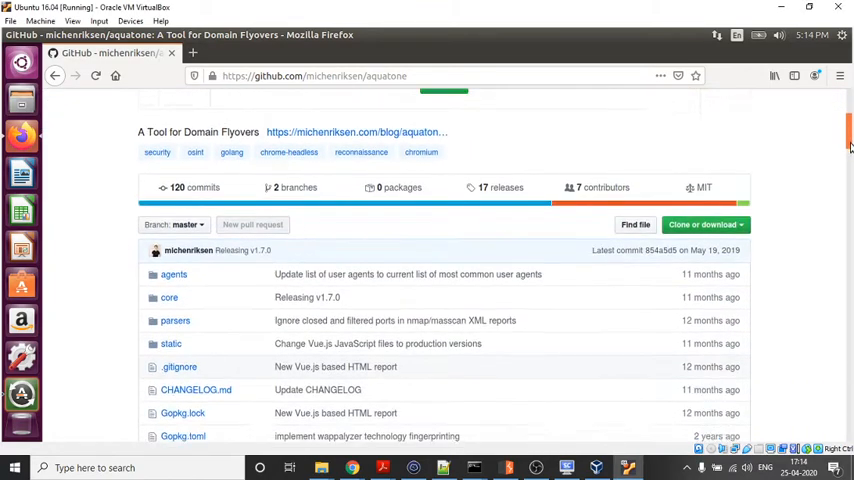
Search the Unity Dash for 'ter' and launch the Terminator terminal
scroll("down", 3)
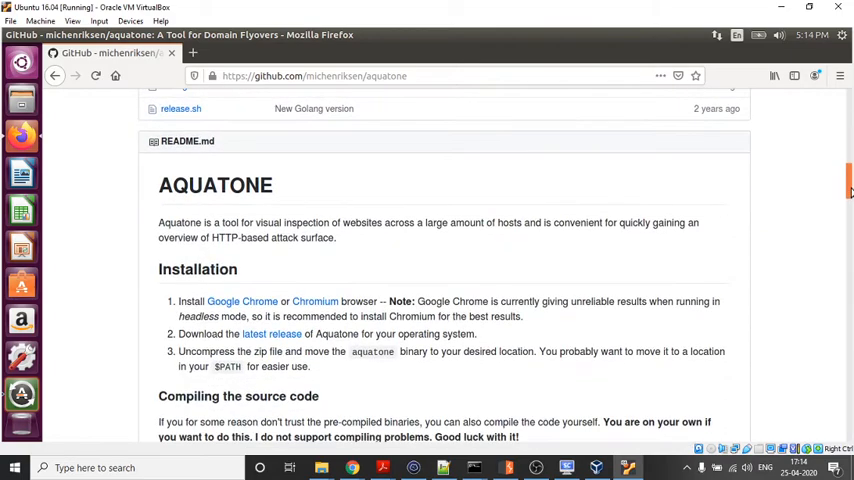
scroll("down", 3)
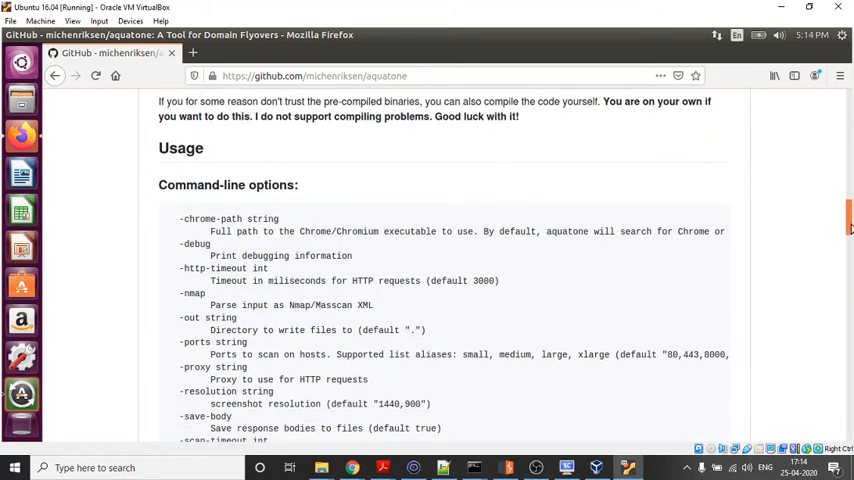
scroll("down", 3)
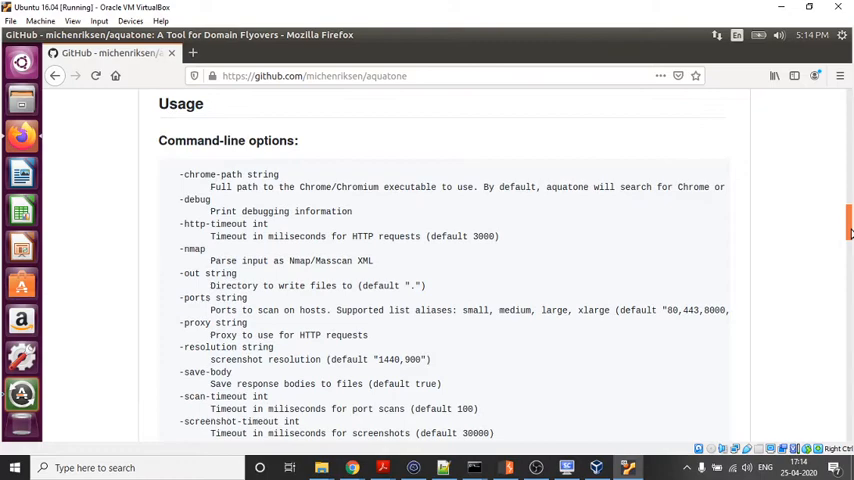
scroll("up", 3)
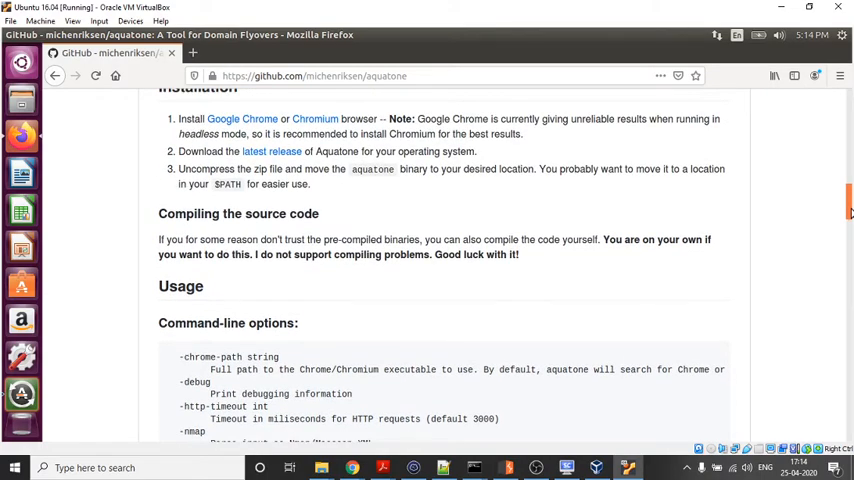
scroll("up", 3)
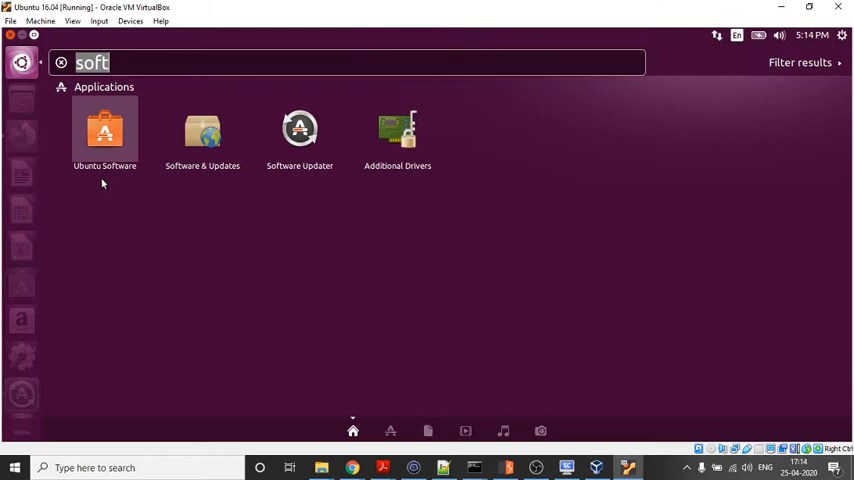
type("ruby")
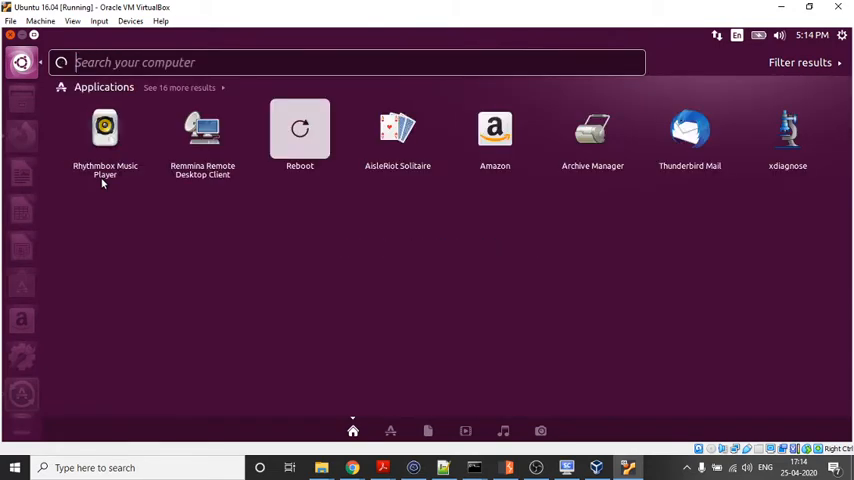
type("ter")
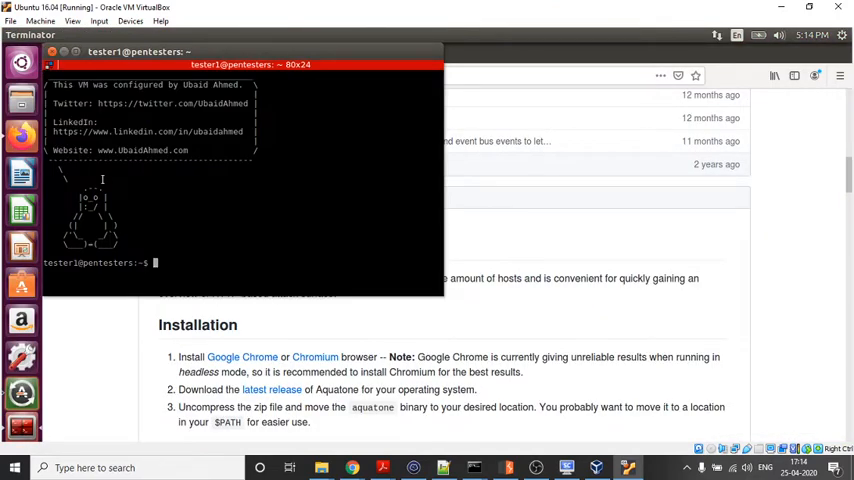
Install Ruby with 'sudo apt install ruby', entering the sudo password
type("sudo")
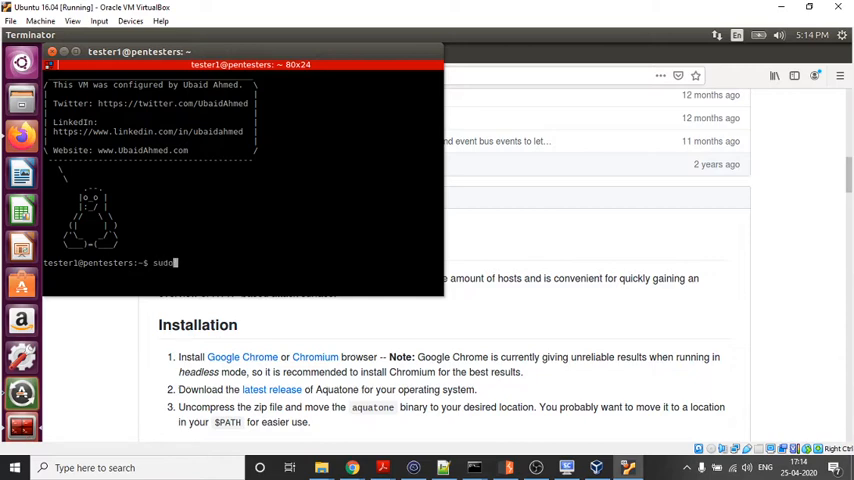
type("apt")
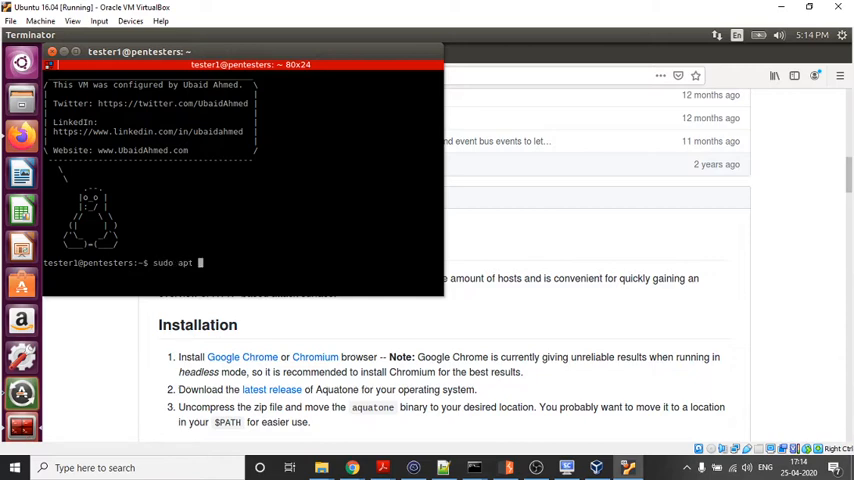
type("install")
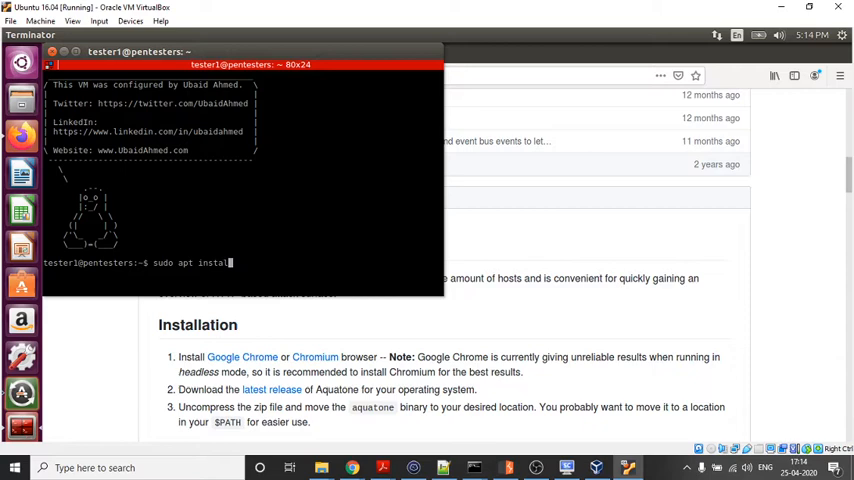
type("ru")
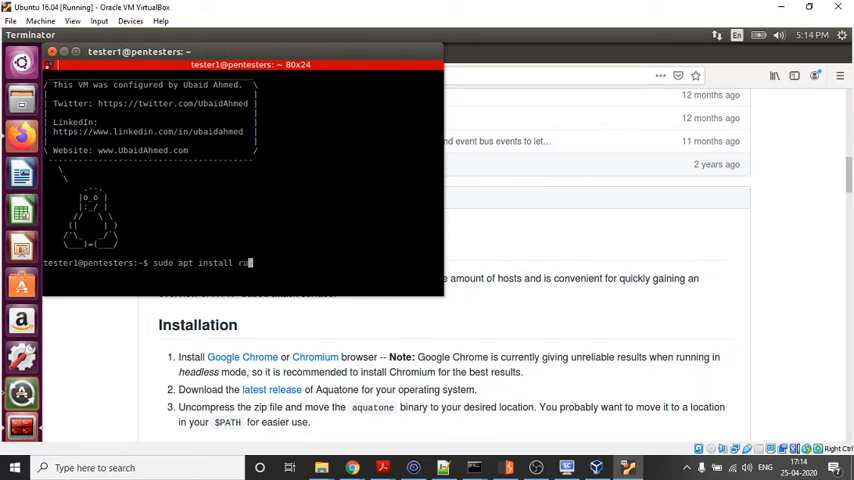
key("Return")
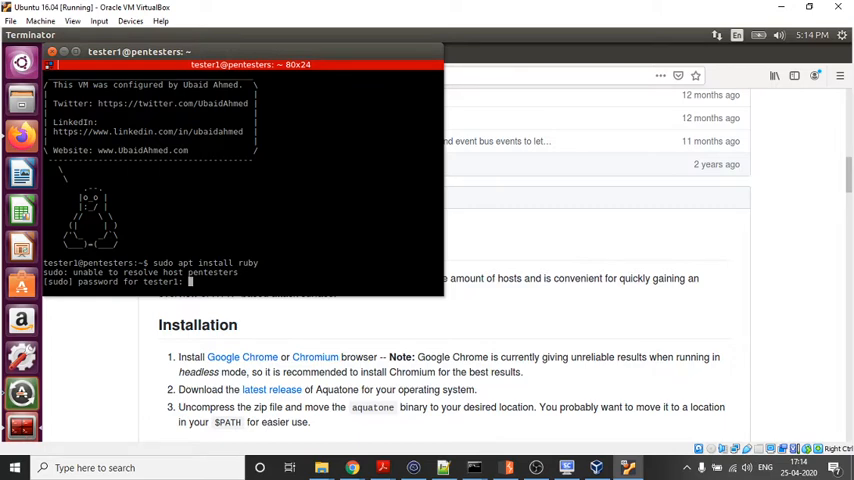
key("Return")
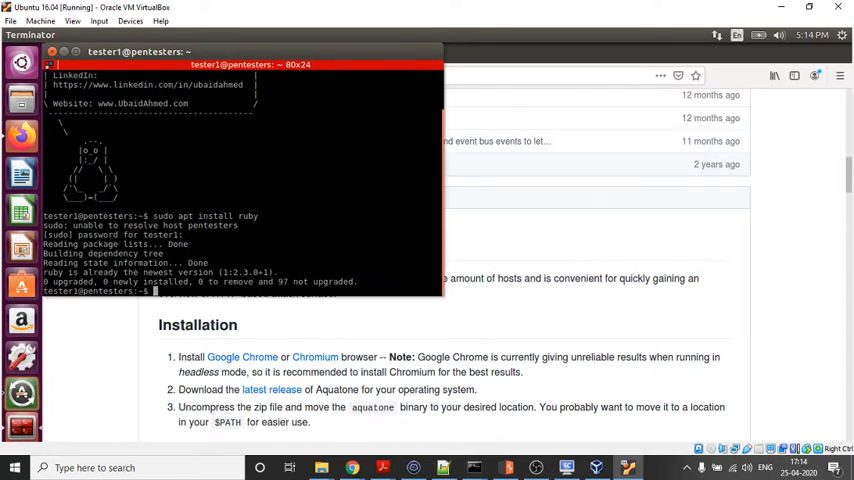
Install the ruby-dev package with sudo apt, which is already the newest version
type("sudo apt install ruby-dev")
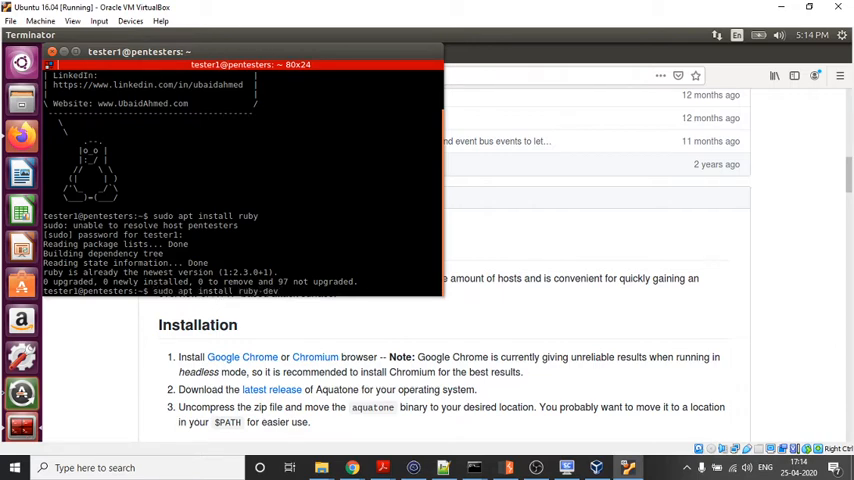
key("Return")
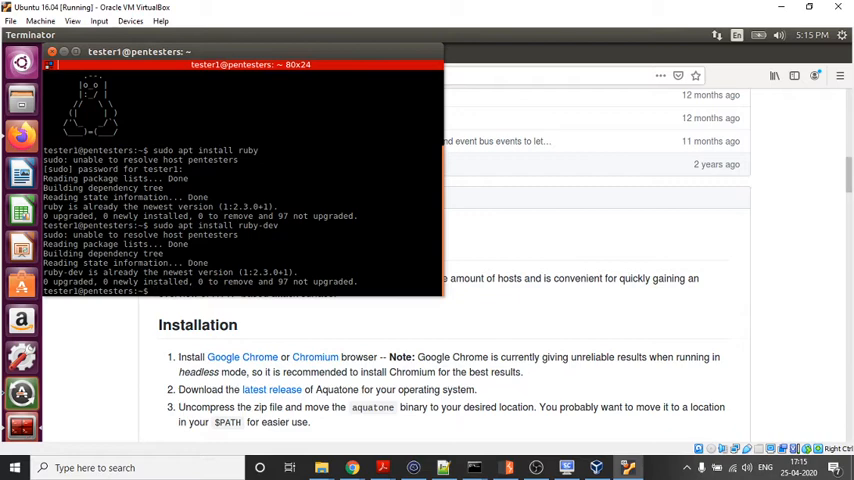
type("sudo gem install")
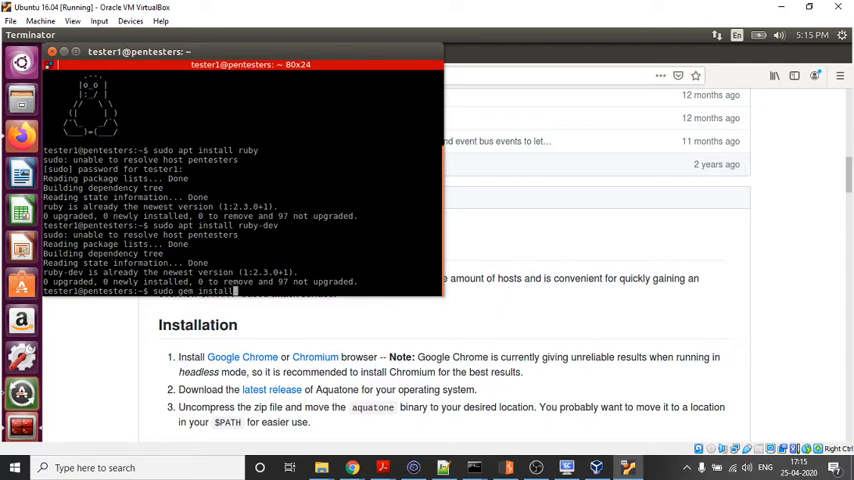
Install the aquatone 0.5.0 gem with 'sudo gem install aquatone'
type("aquatone")
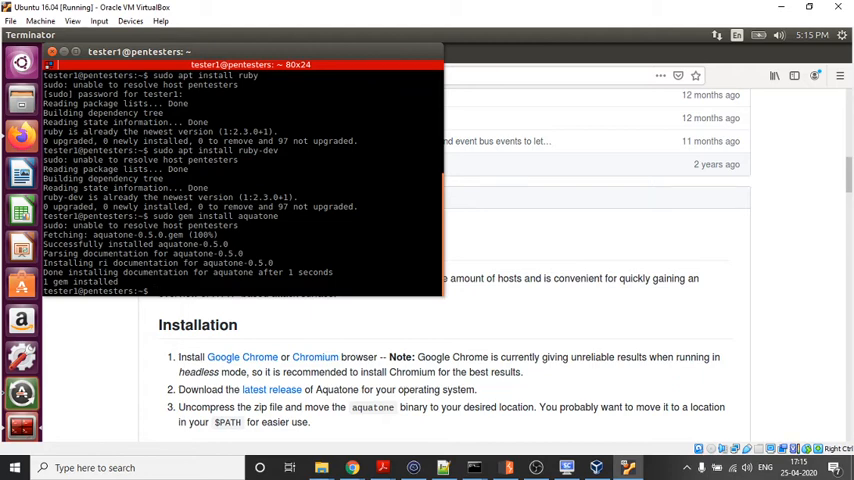
type("aquatone-discover")
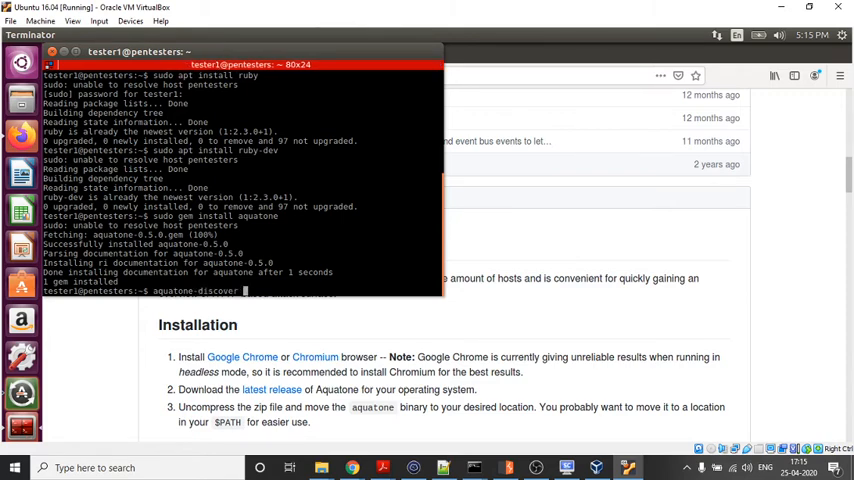
Run 'aquatone-discover -d paypal.com' to start subdomain discovery
type("-d paypal")
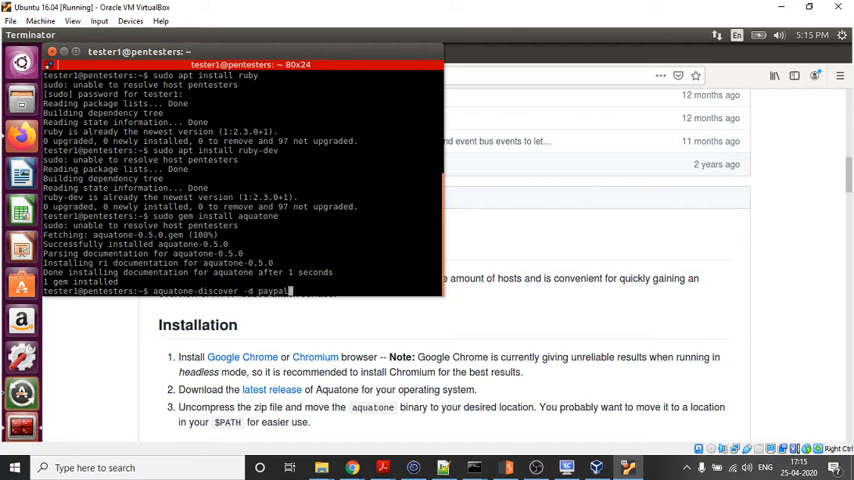
type(".com")
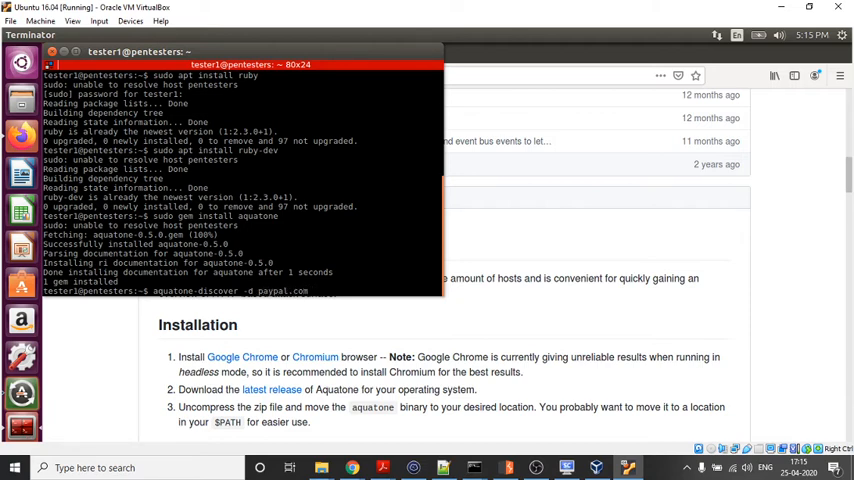
key("Return")
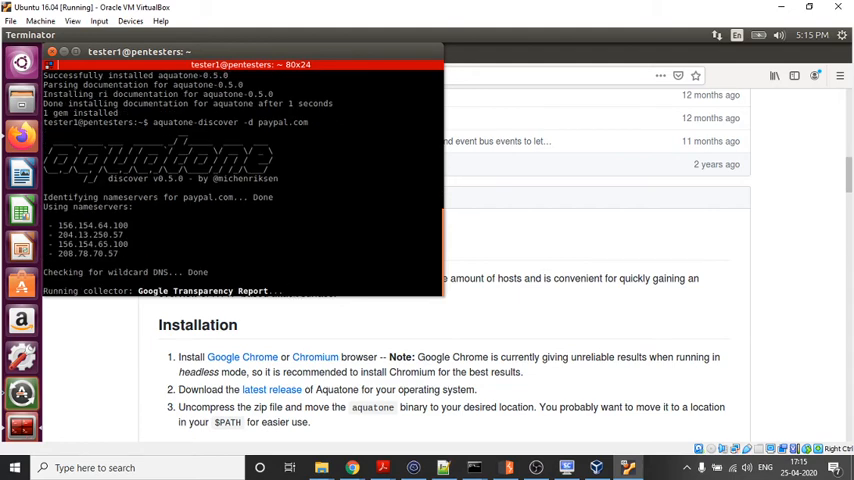